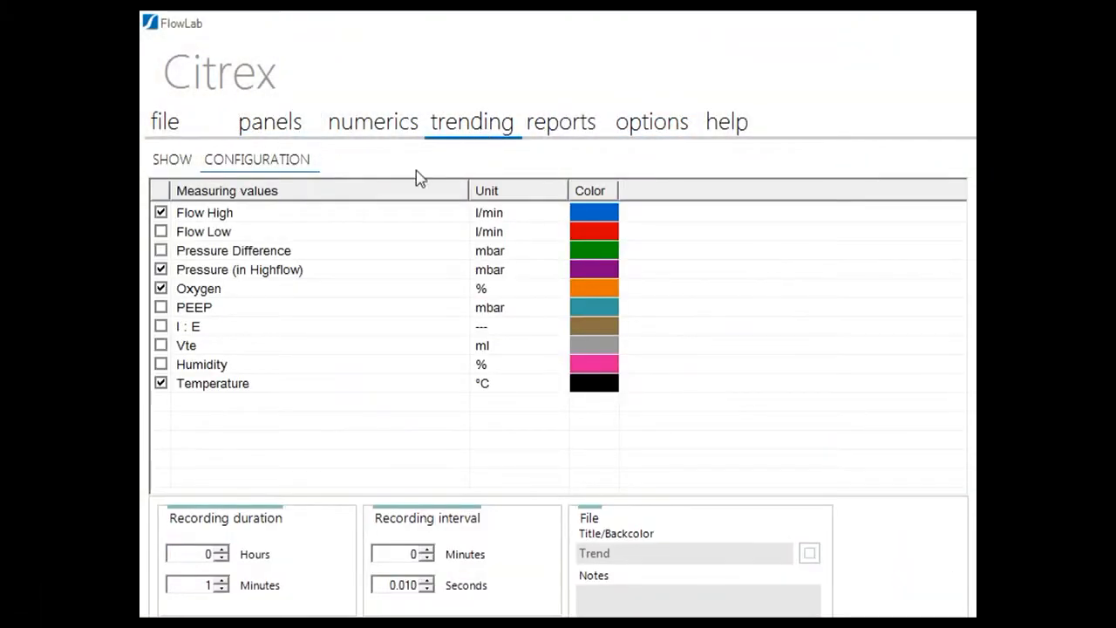
Step: Set the first trend row to Pressure Difference with a dark teal curve and tick further measuring values
{"action": "left_click", "coordinate": [457, 216]}
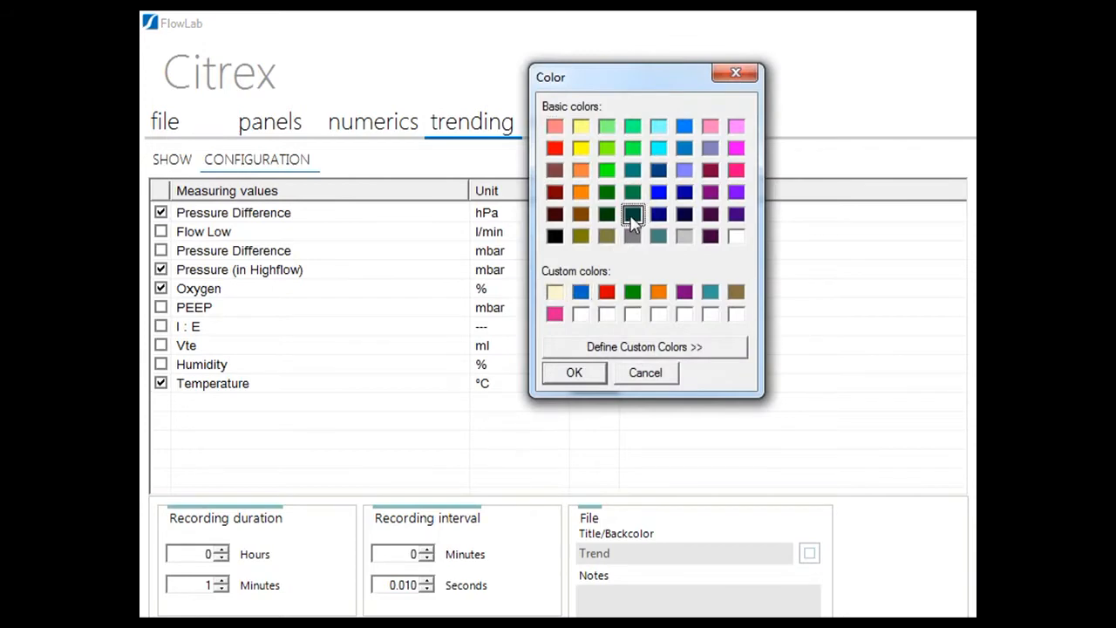
{"action": "left_click", "coordinate": [574, 373]}
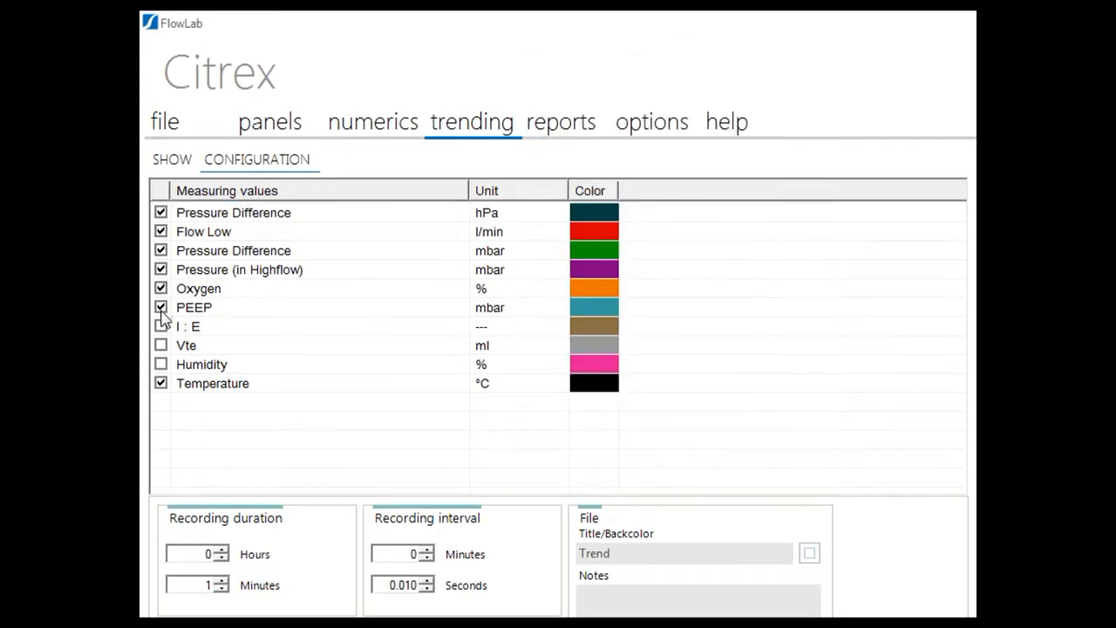
{"action": "left_click", "coordinate": [160, 326]}
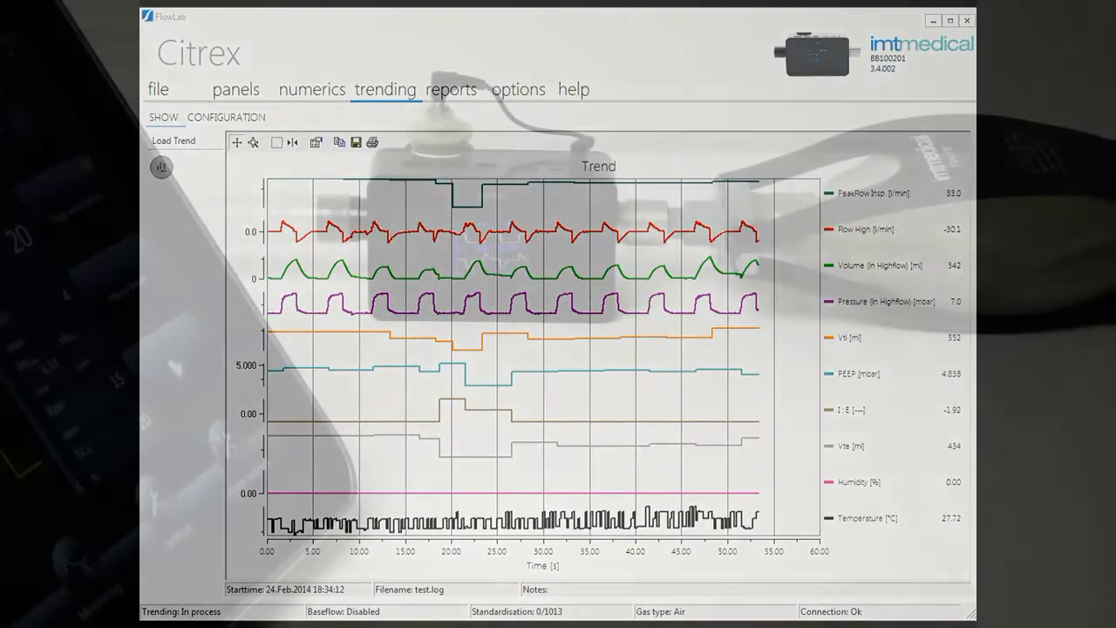
Step: Display the Trend graph of the recorded measuring curves over time
{"action": "left_click", "coordinate": [450, 89]}
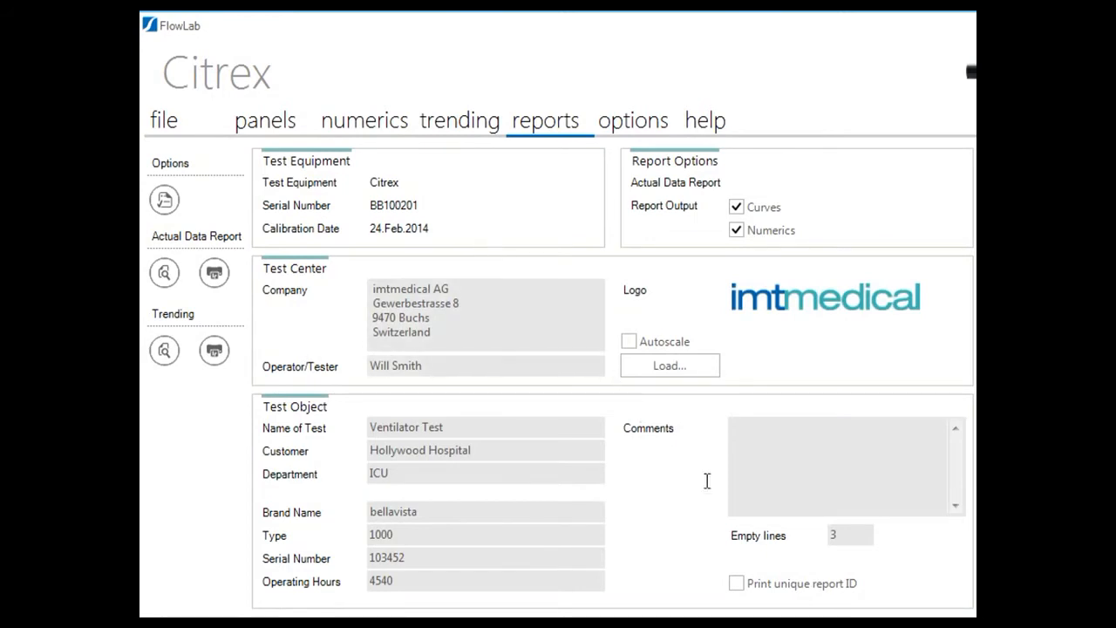
Step: Enable Print unique report ID and generate the Ventilator Test report as PDF
{"action": "left_click", "coordinate": [736, 583]}
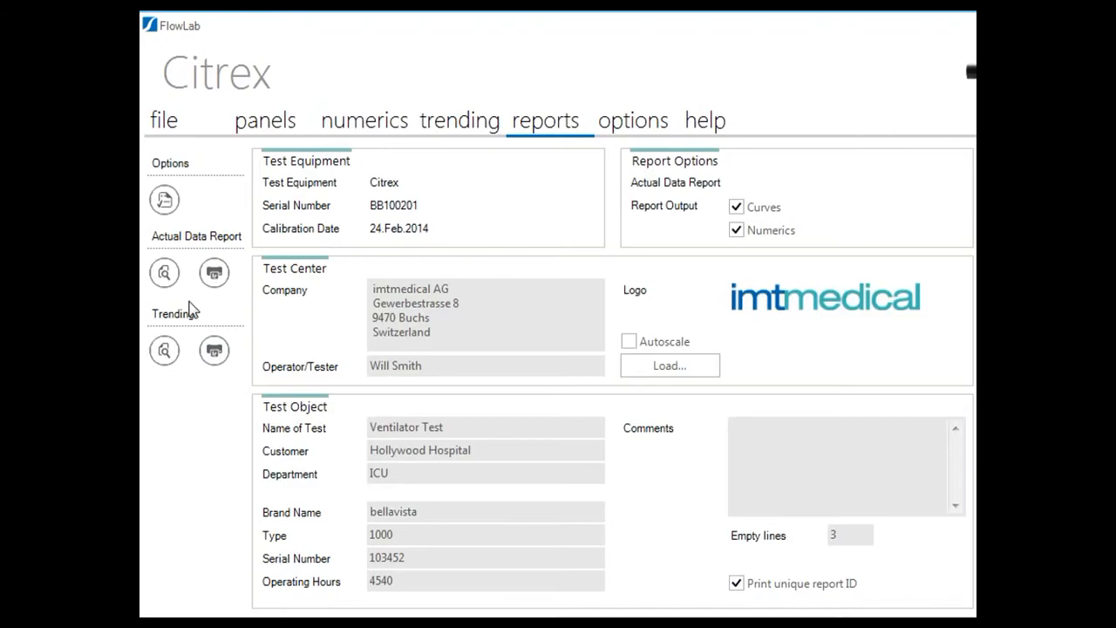
{"action": "mouse_move", "coordinate": [164, 229]}
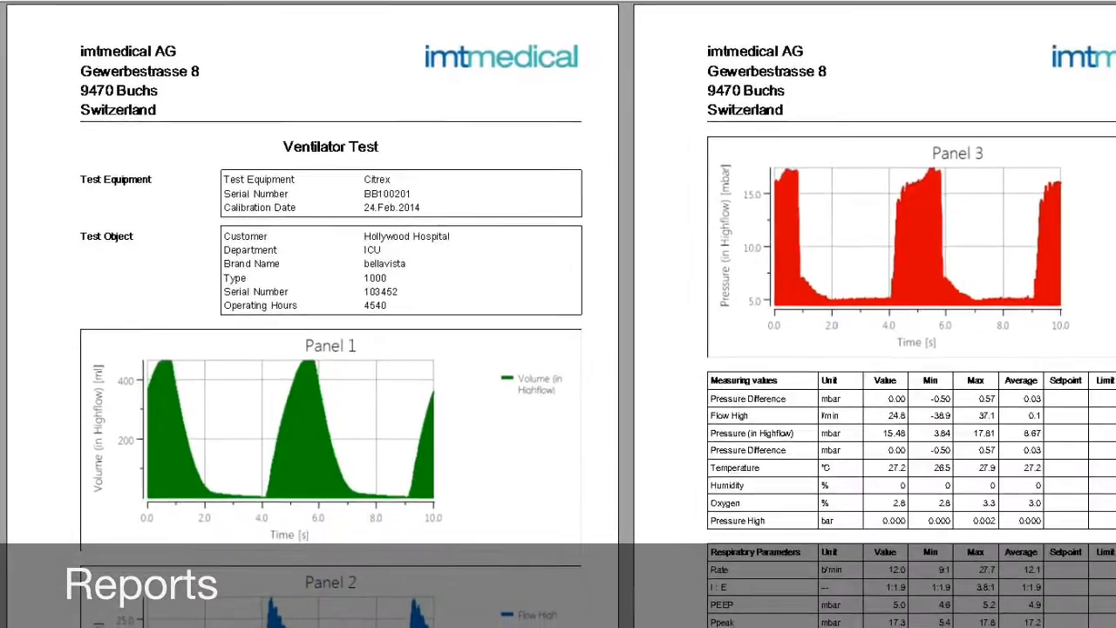
{"action": "scroll", "scroll_direction": "down", "scroll_amount": 3}
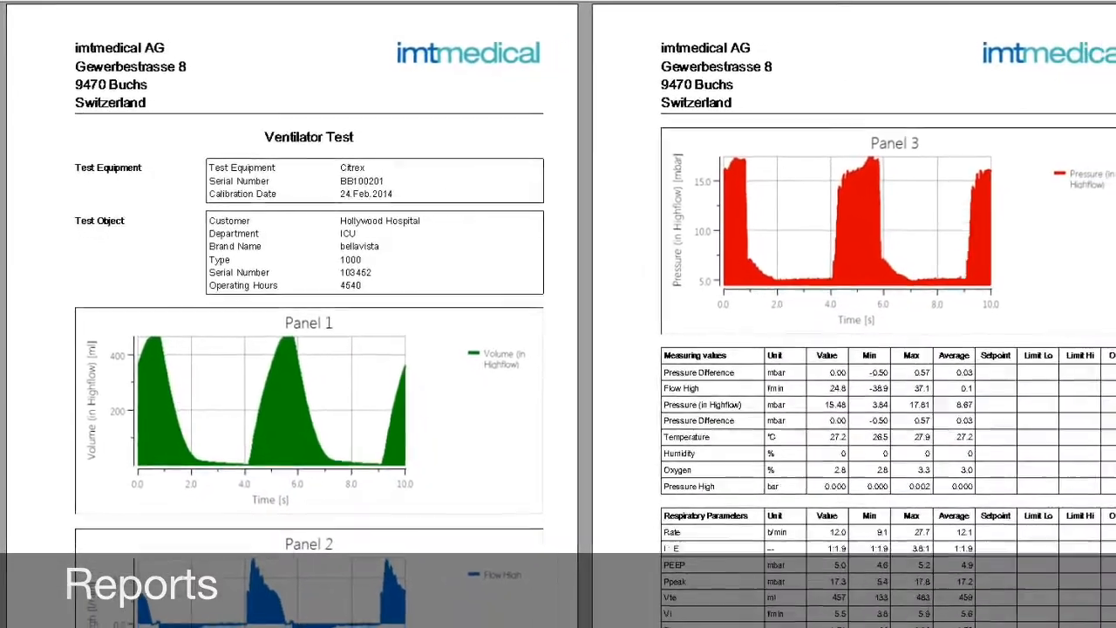
{"action": "left_click", "coordinate": [562, 203]}
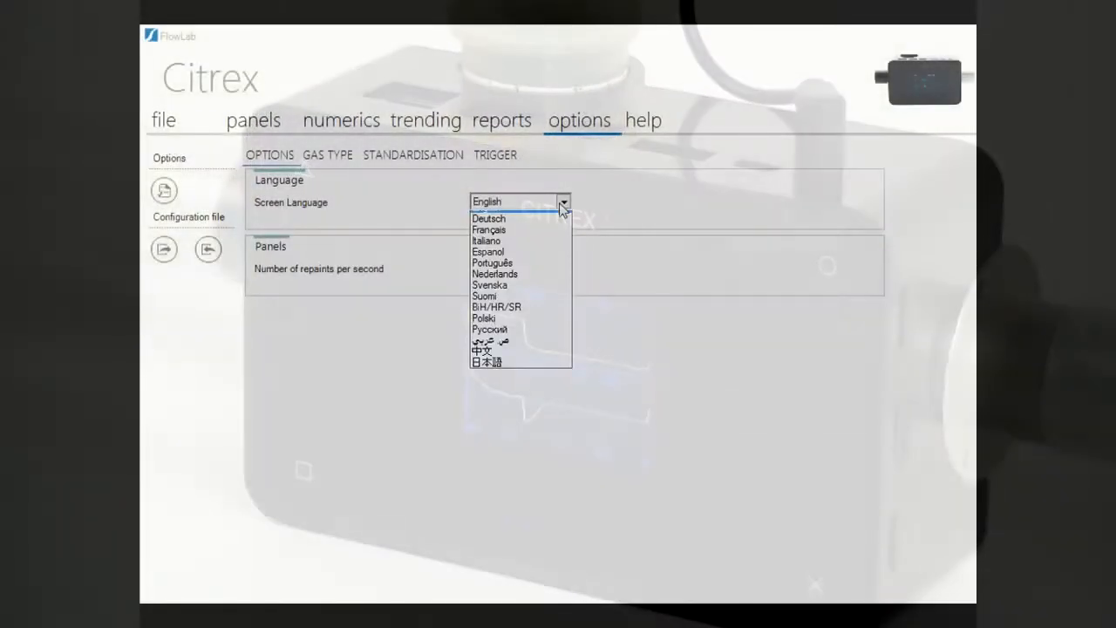
{"action": "mouse_move", "coordinate": [534, 349]}
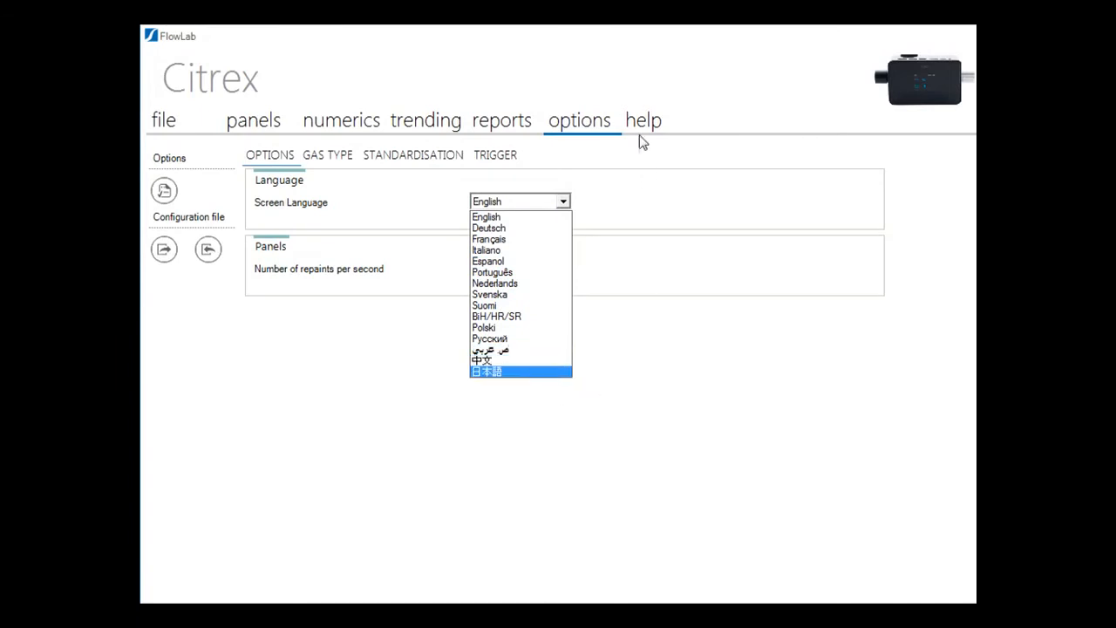
Step: Show the help page with the analyzer's connectors diagram and measuring ranges
{"action": "left_click", "coordinate": [644, 119]}
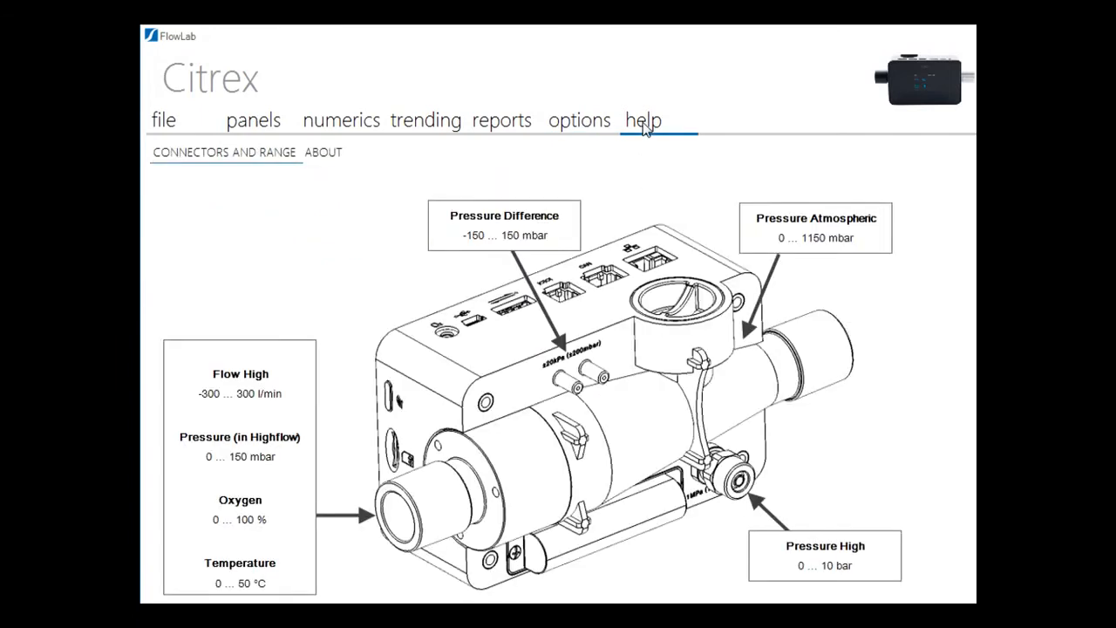